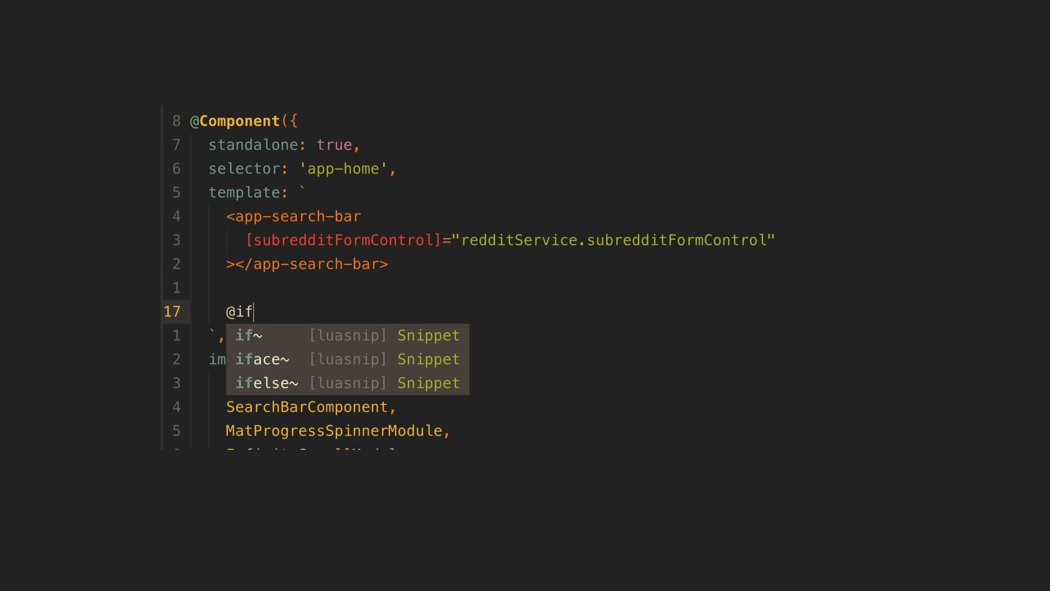
pyautogui.write('(redditSer')
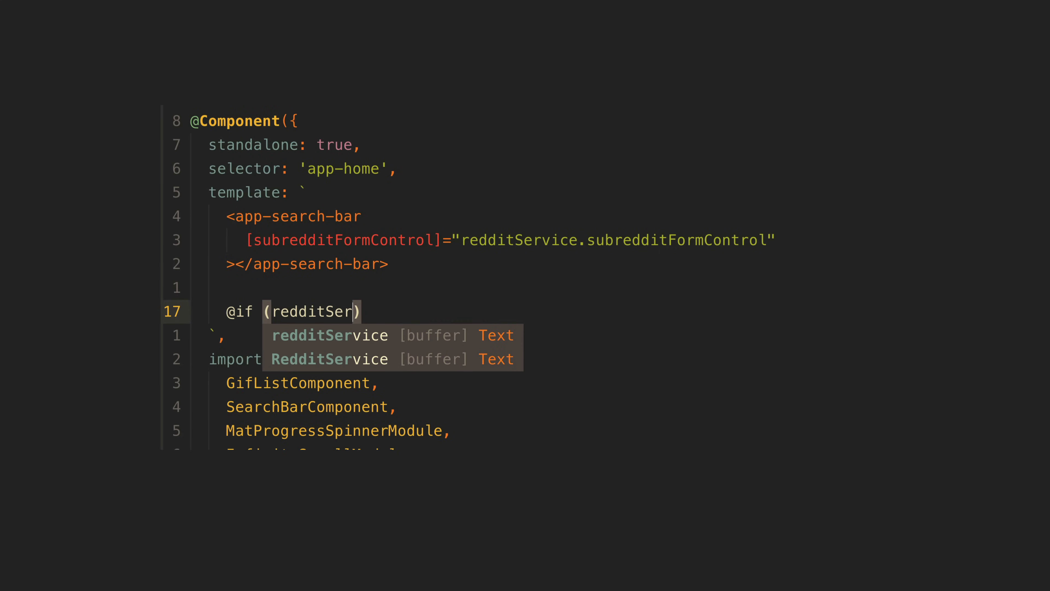
pyautogui.write('vice.loading(')
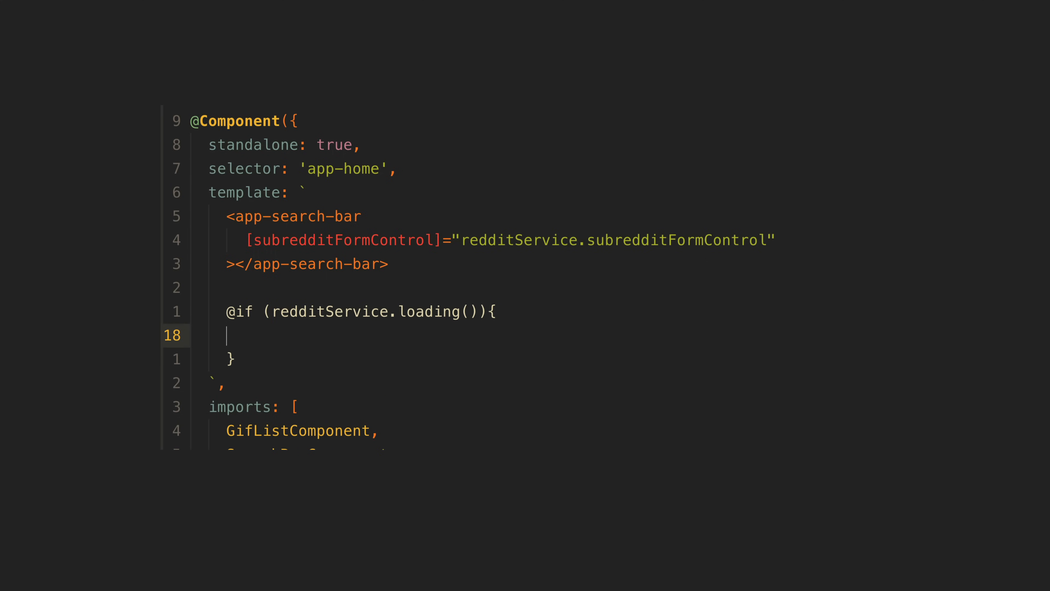
pyautogui.write('<p>L</p>')
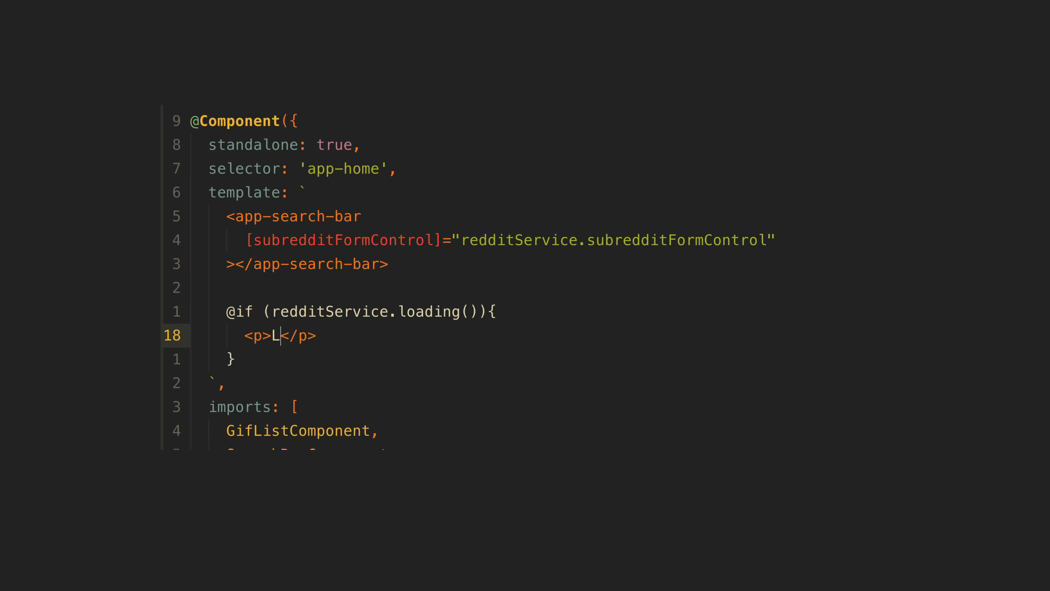
pyautogui.write('oading...')
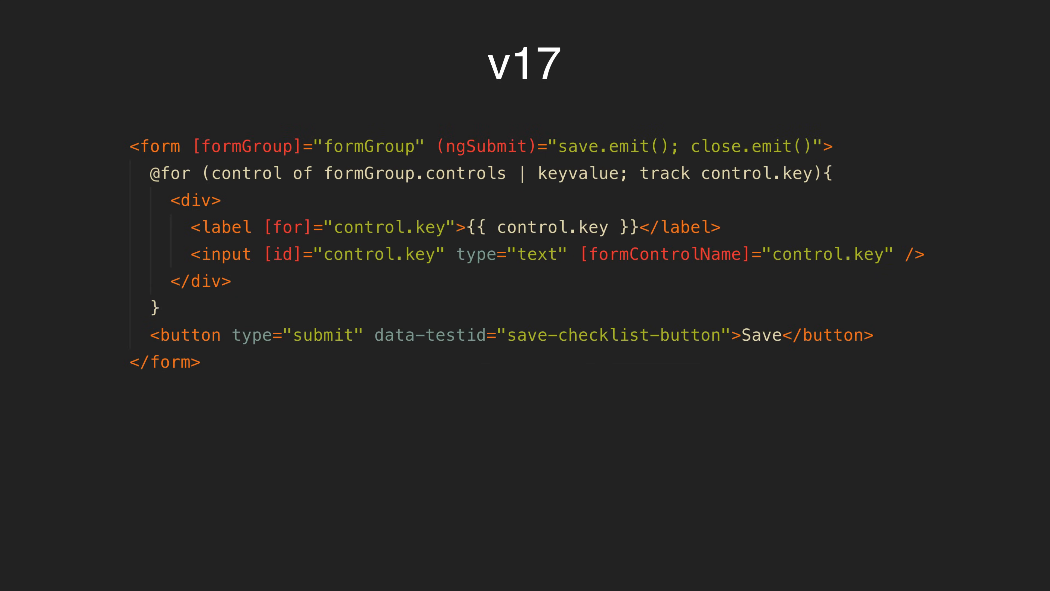
pyautogui.moveTo(574, 205)
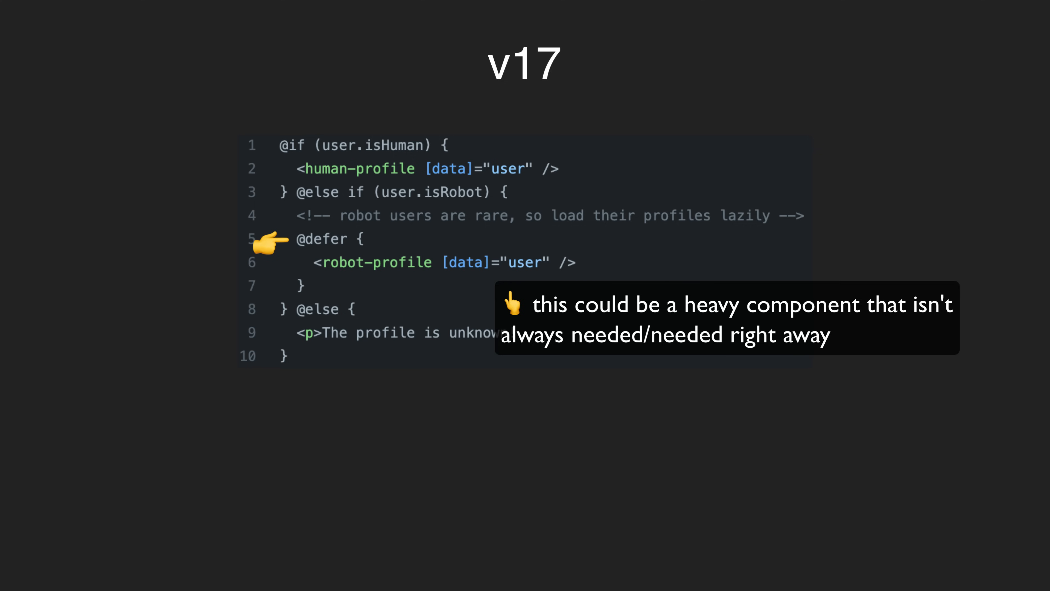
# Advance to the tweet about Angular 17.0.0-next.6 enabling the @-syntax
pyautogui.press('Right')
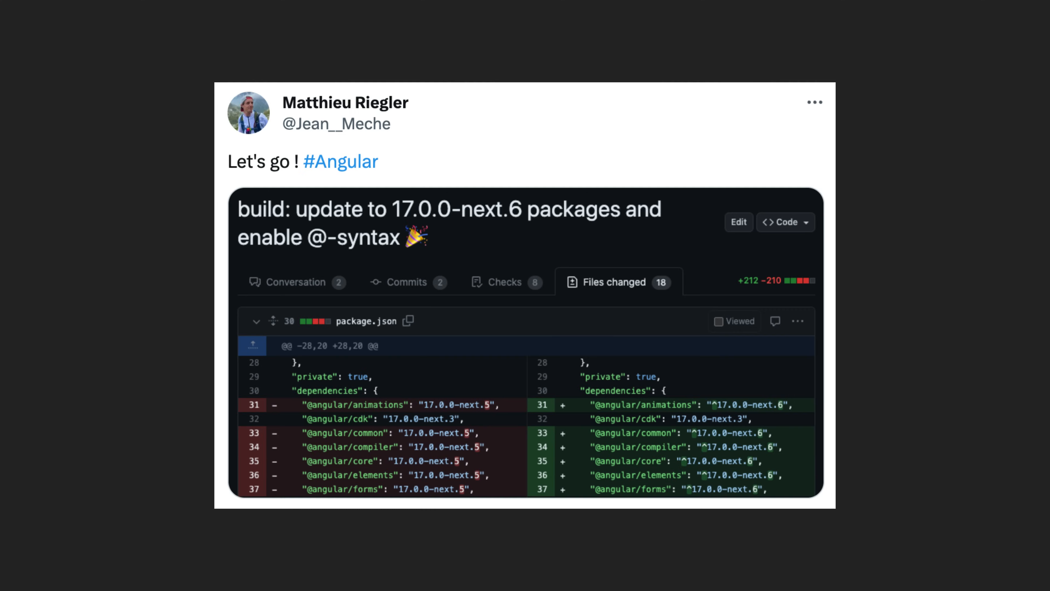